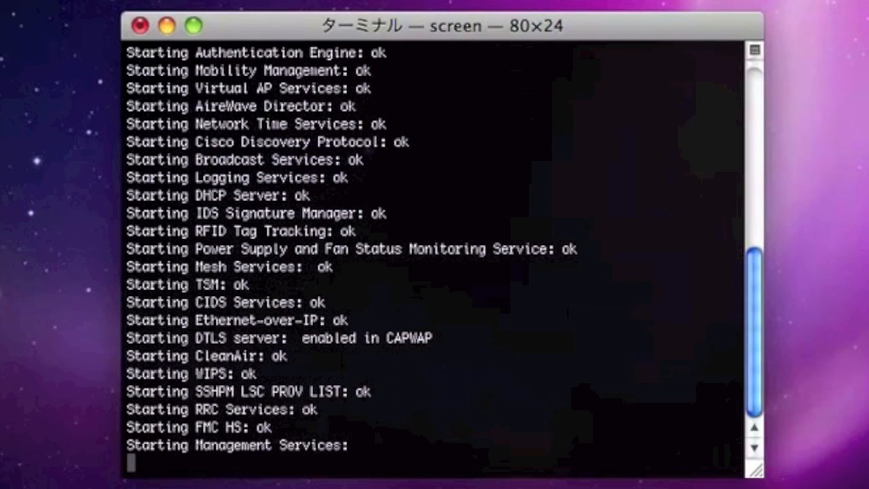
Step: Wait for the boot to finish and the wizard to reach the System Name prompt
scroll(down, 3)
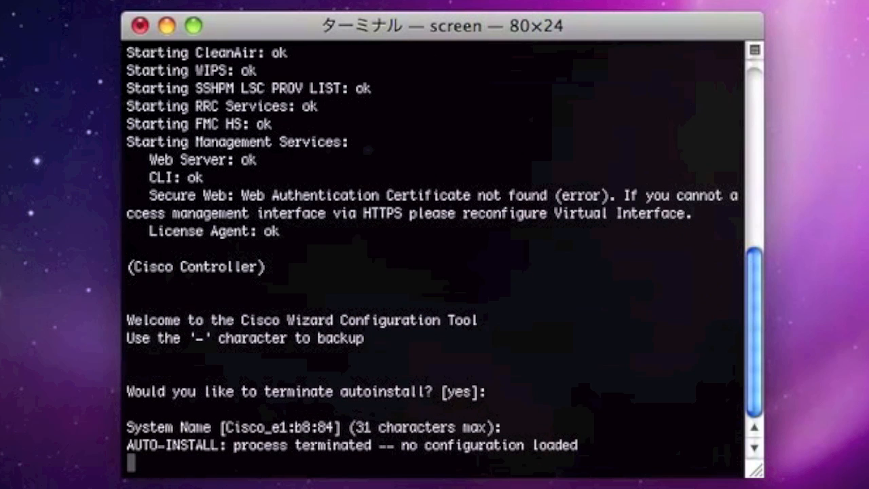
Step: Set system name WLC2504 and enter admin as the administrative user name
text(WLC)
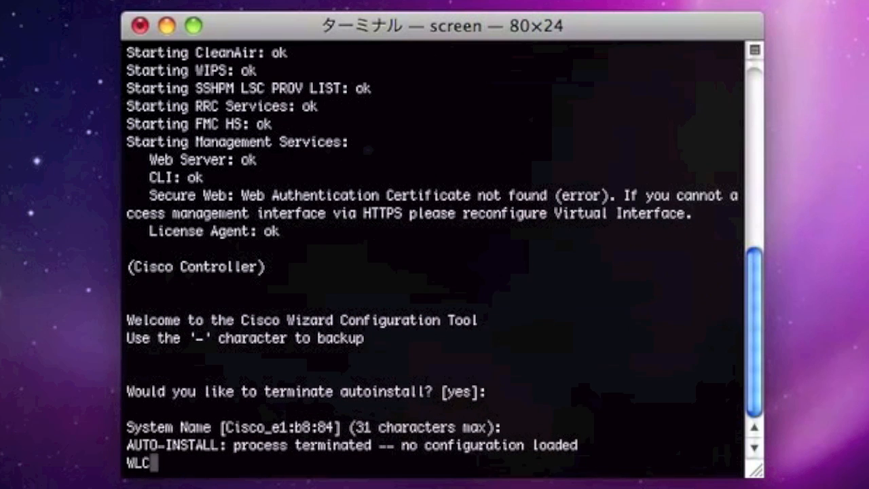
text(2504)
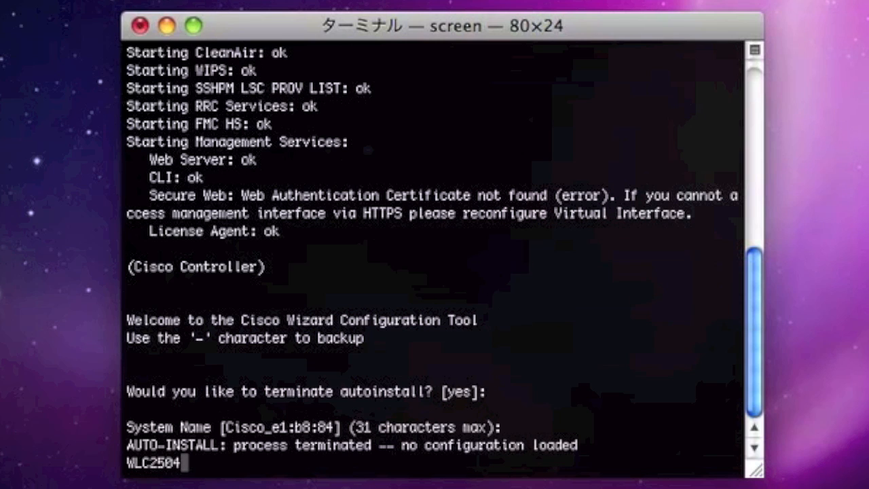
key(enter)
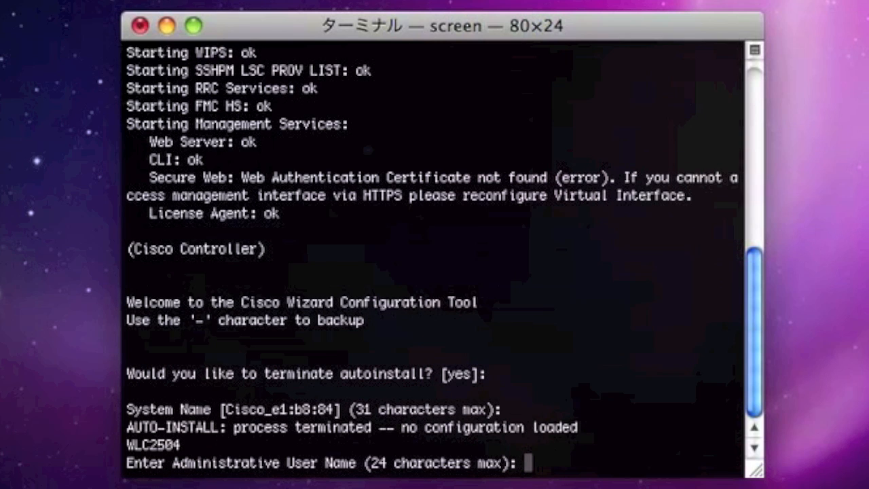
text(admin)
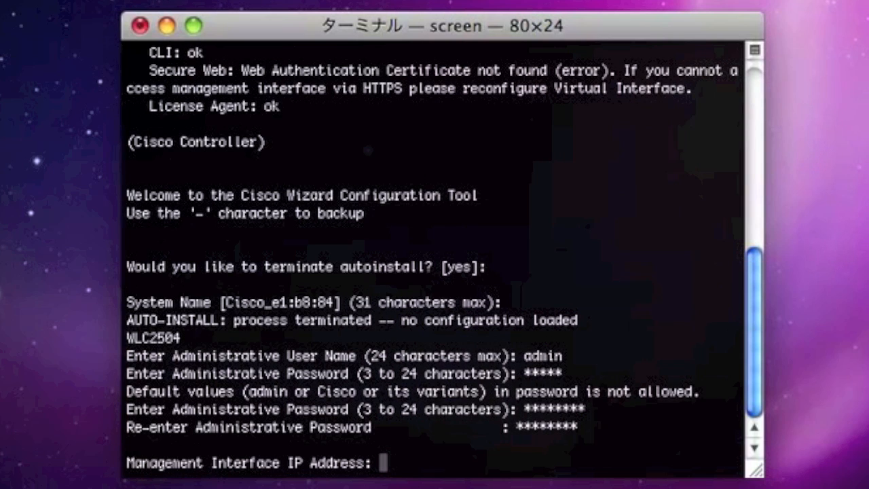
Step: Enter management IP 192.168.10.1 and netmask 255.255.255.0
text(192)
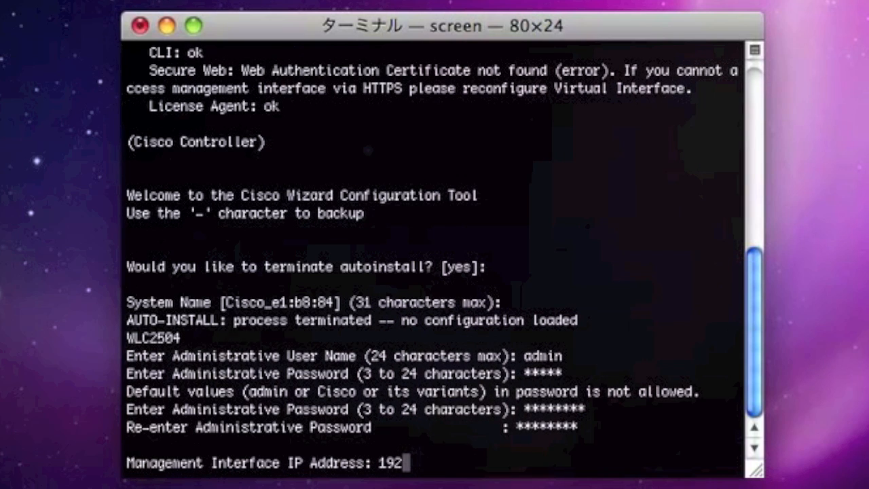
text(168.)
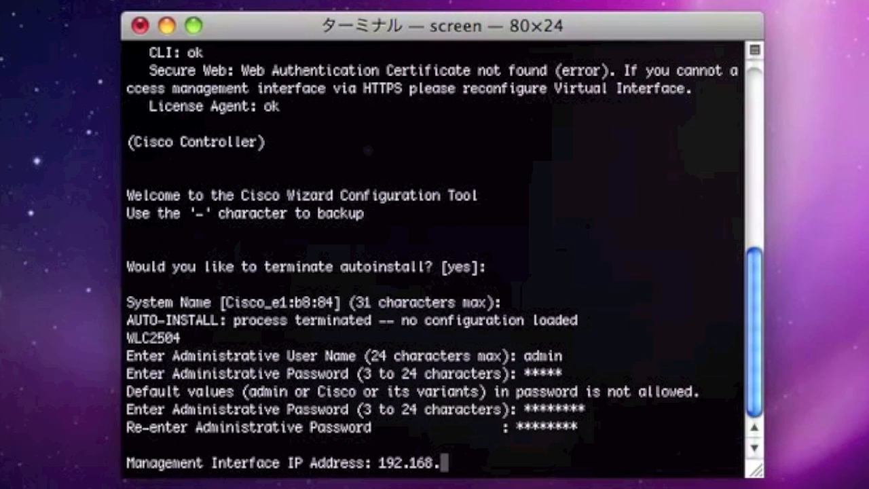
text(10.1)
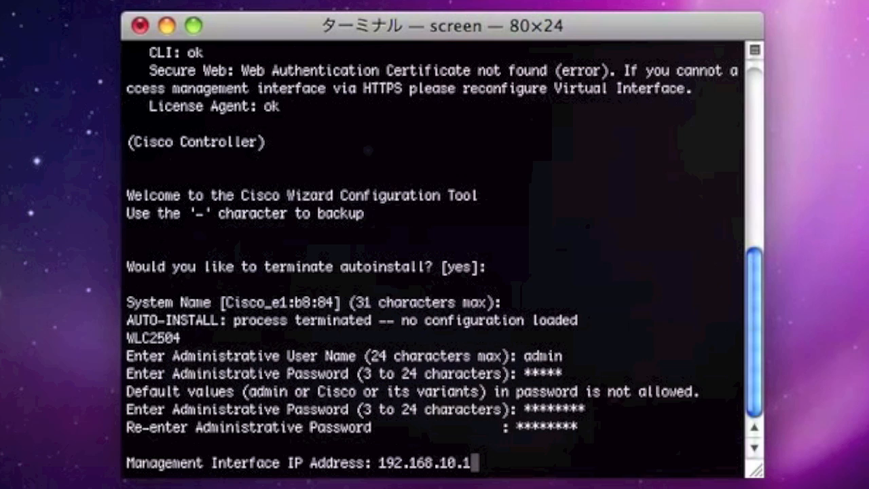
text(255.255.255.0)
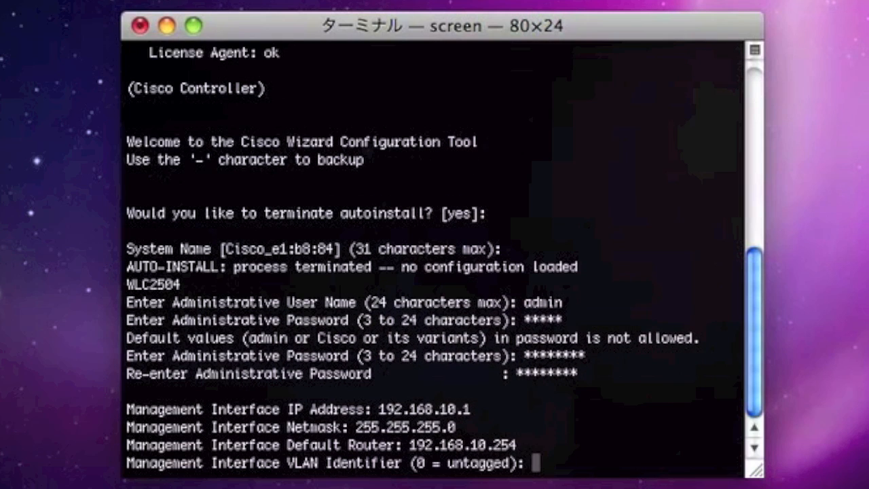
Step: Set management VLAN 10, port 1 and DHCP server 192.168.10.254
text(10)
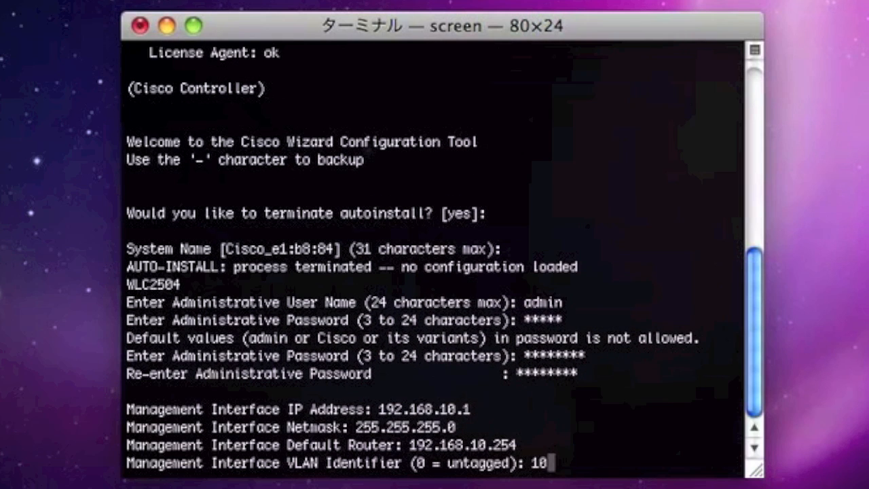
key(Return)
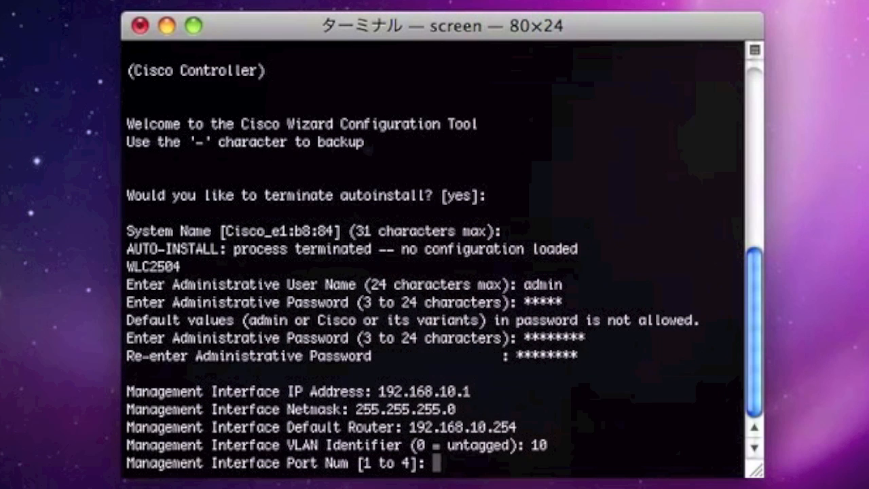
text(1)
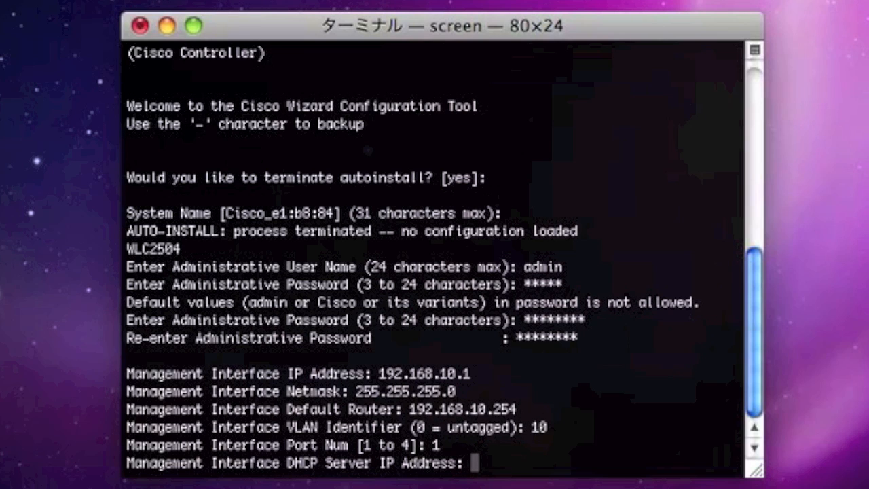
text(192.168.)
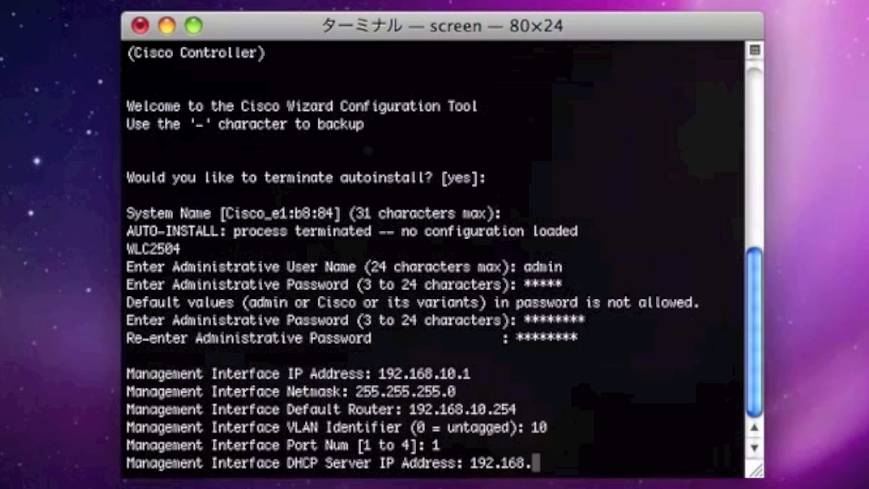
text(10.254)
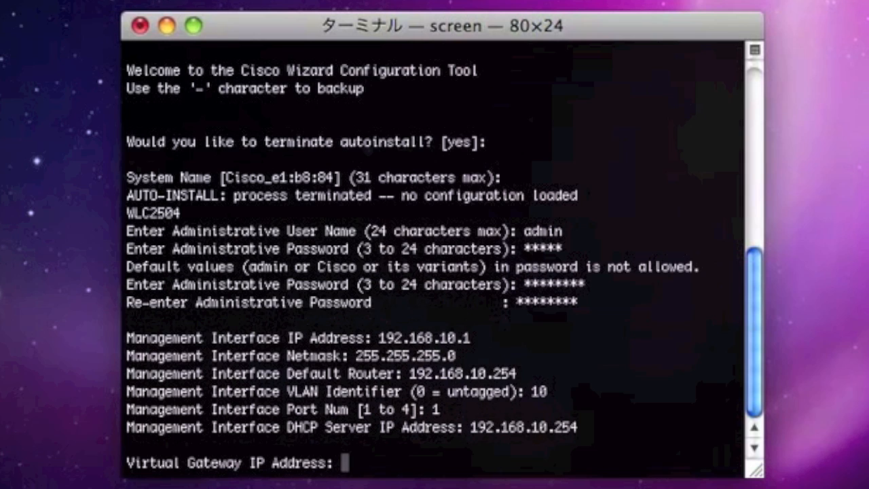
Step: Enter virtual gateway 1.1.1.1, mobility group cisco, SSID IPv6, and default DHCP bridging
text(1.1.1.1)
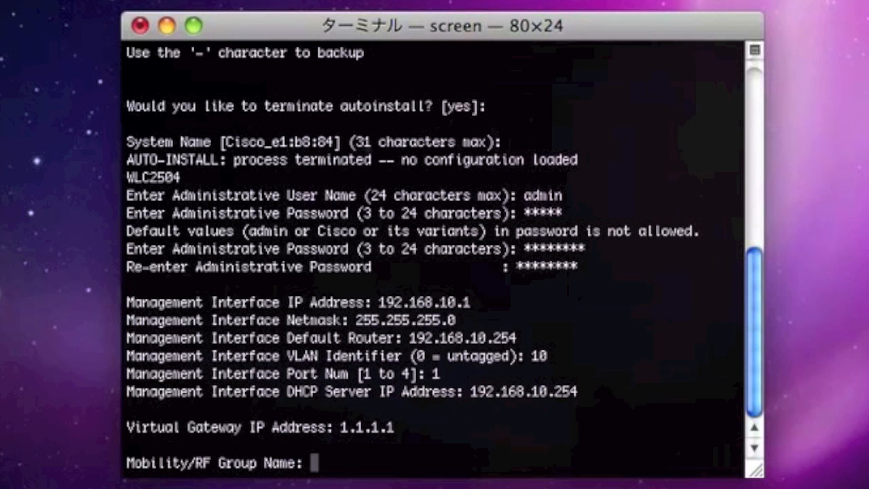
text(cisco)
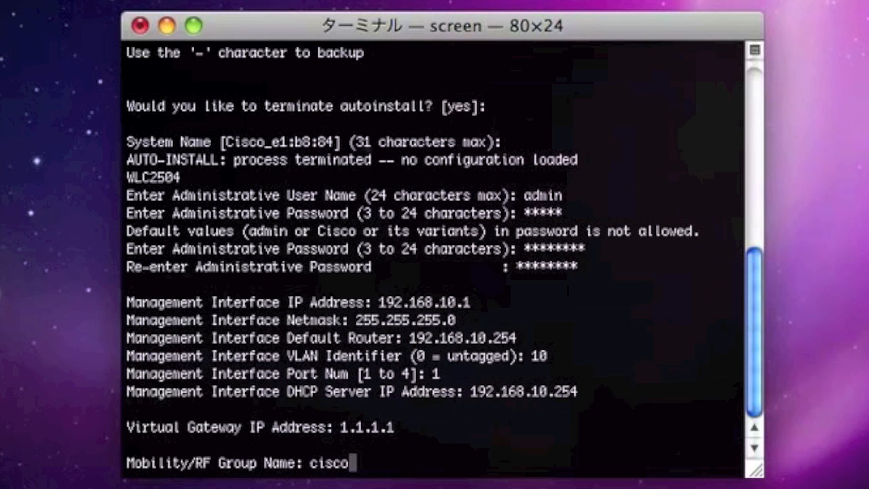
key(Return)
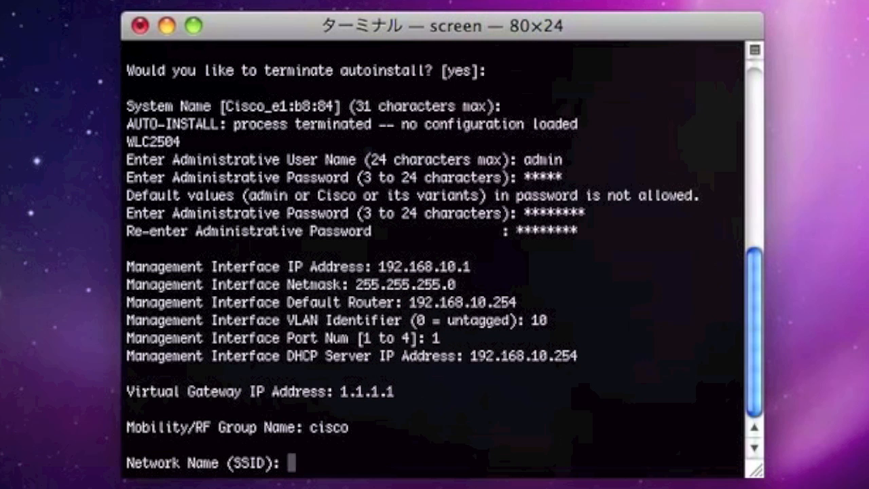
text(IPv6)
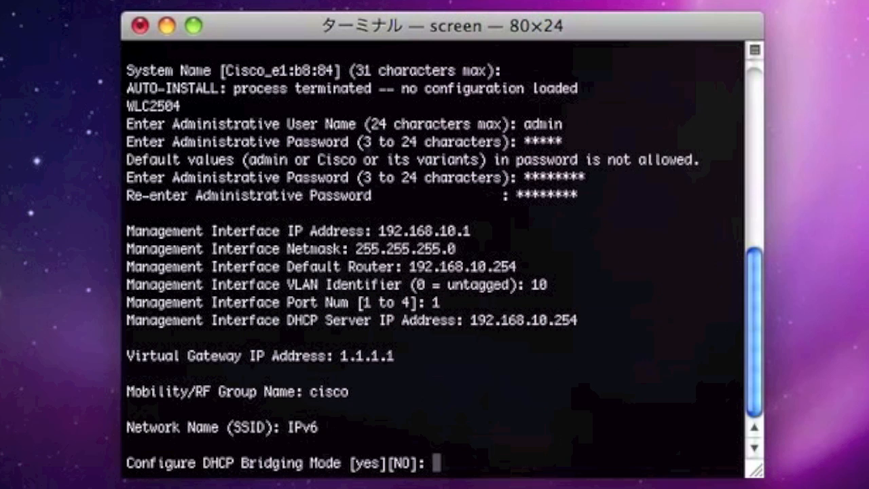
key(Return)
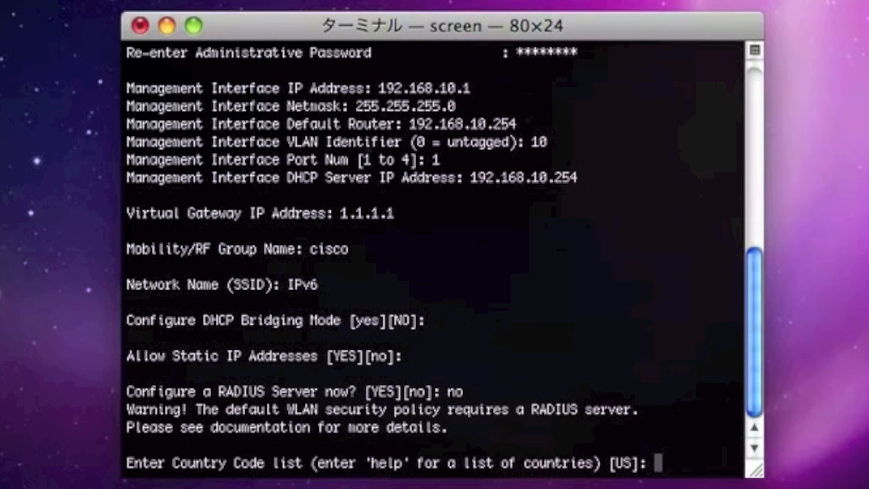
Step: Set country code J2, decline NTP, and set the clock to 01/13/12 10:37:00
text(J2)
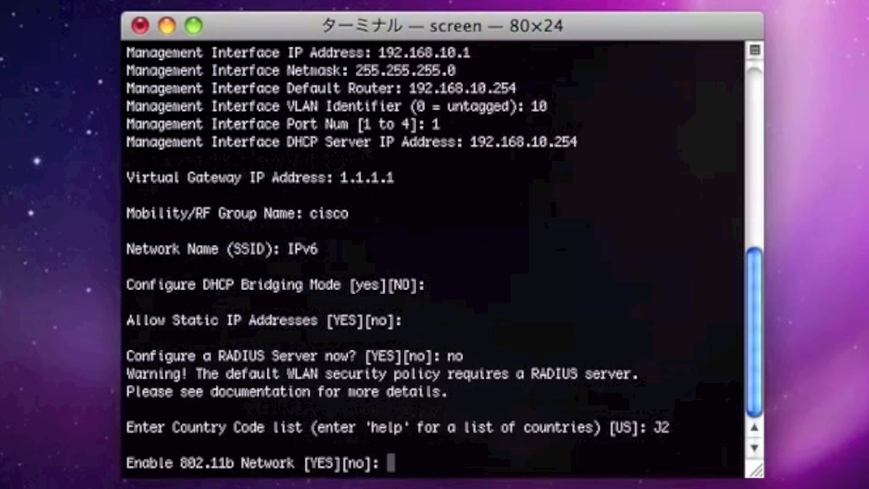
text(no)
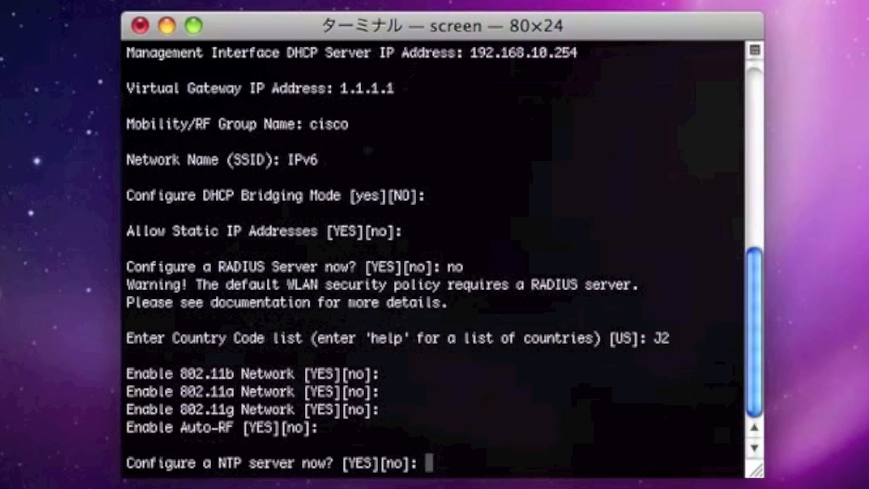
text(no)
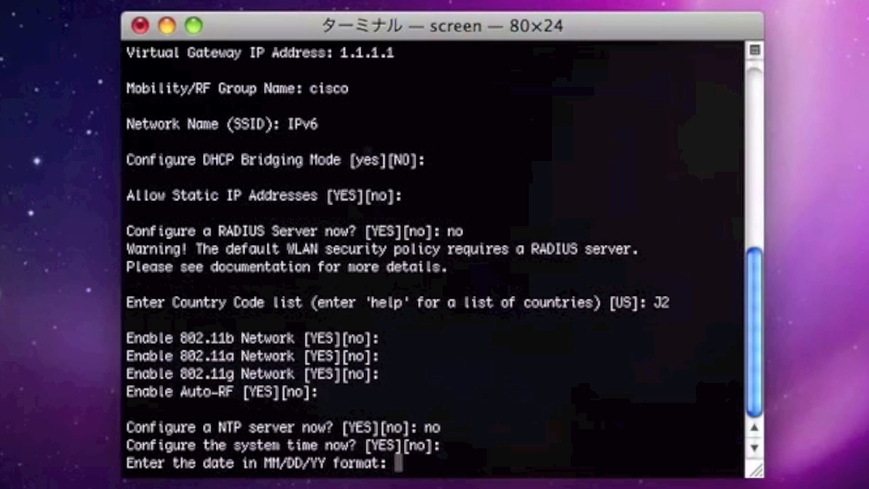
text(01/13/12)
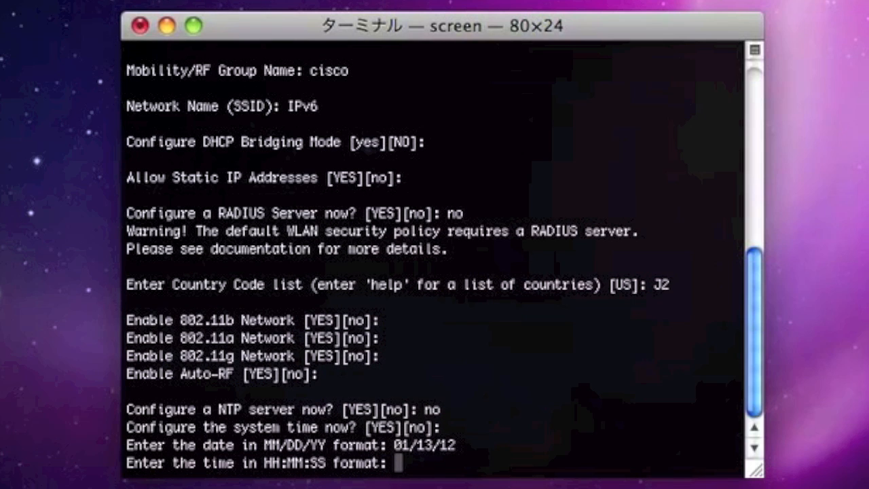
text(10:3)
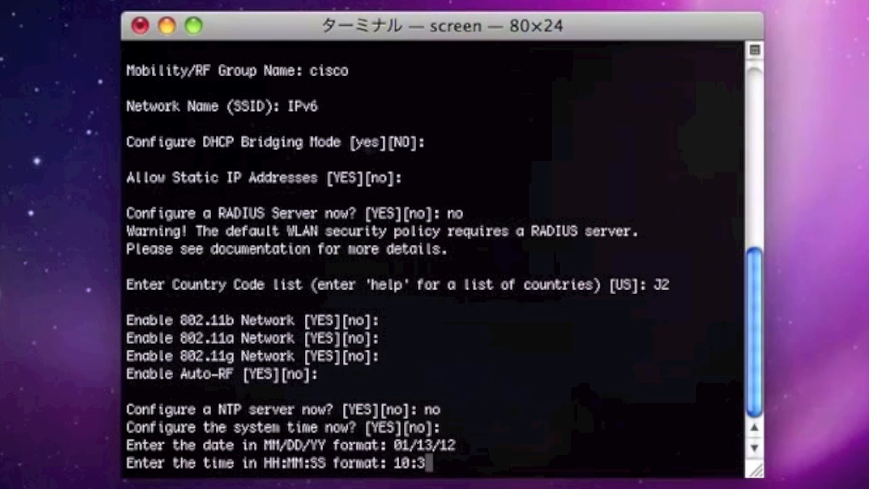
text(7:00)
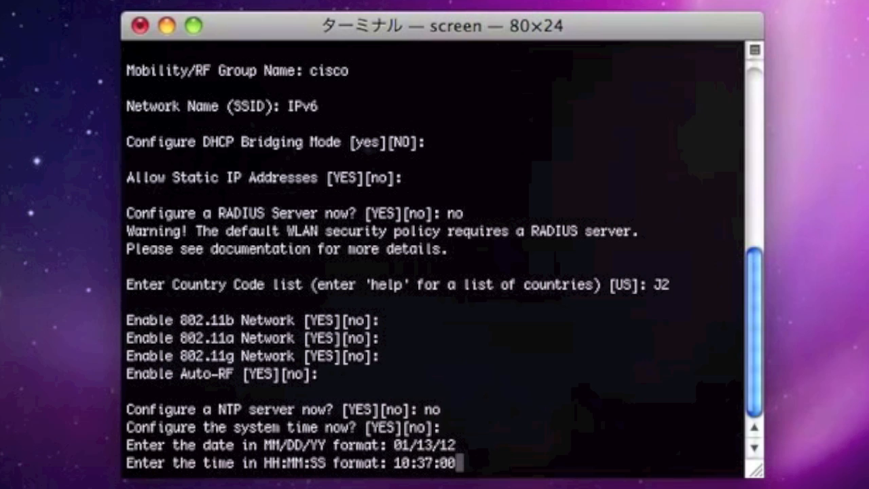
key(enter)
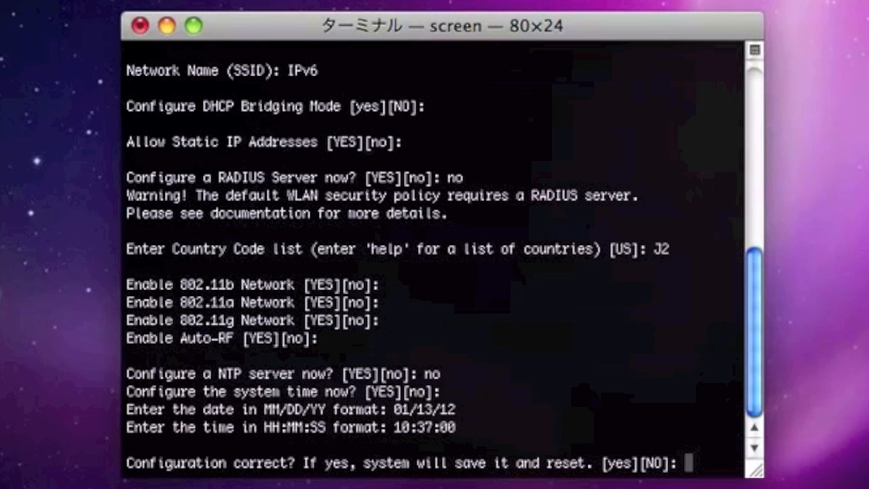
Step: Answer yes to 'Configuration correct?' to save and reboot the controller
text(yes)
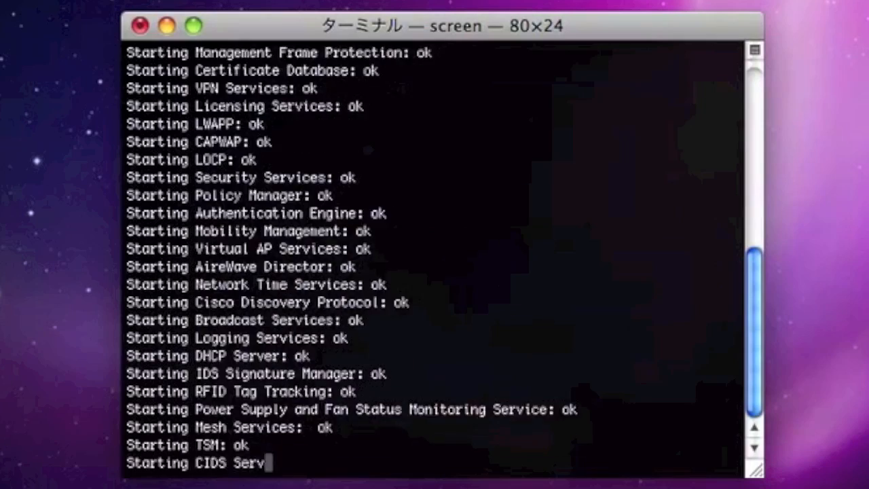
Step: Enter admin at the rebooted controller's User login prompt
scroll(down, 3)
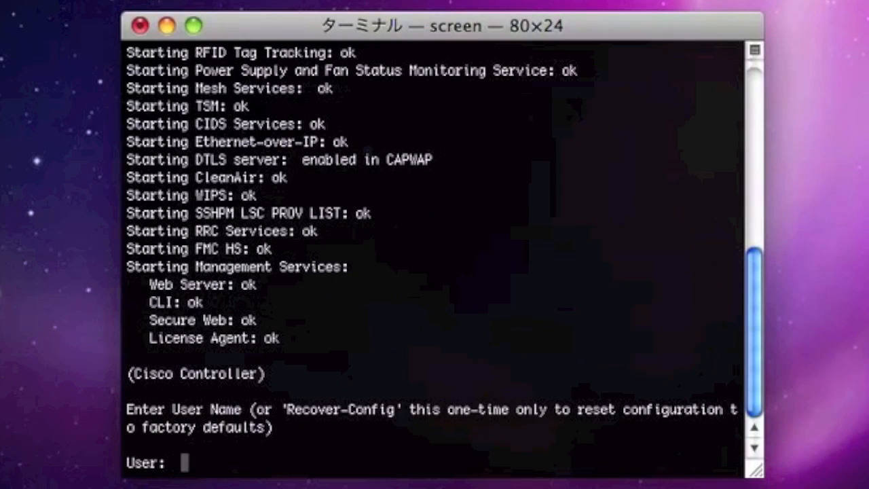
text(admin)
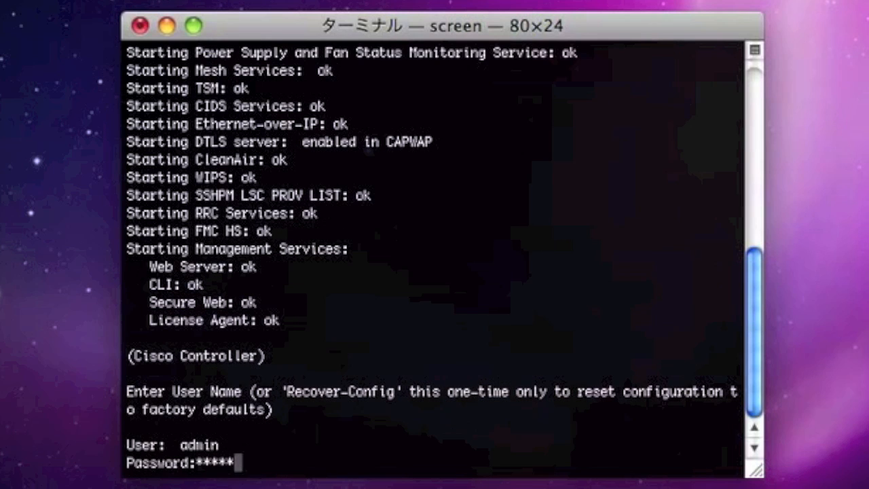